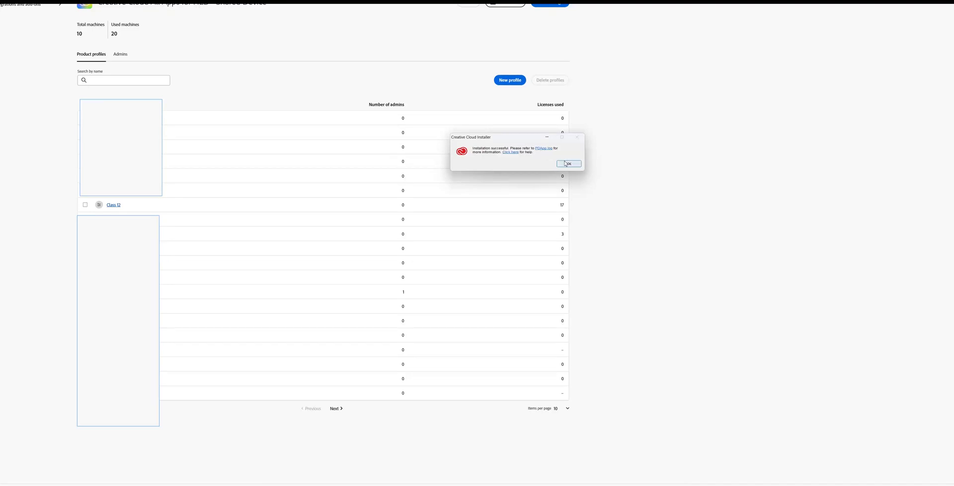
- Dismiss the Creative Cloud Installer 'Installation successful' notice with OK
{"action": "left_click", "coordinate": [567, 163]}
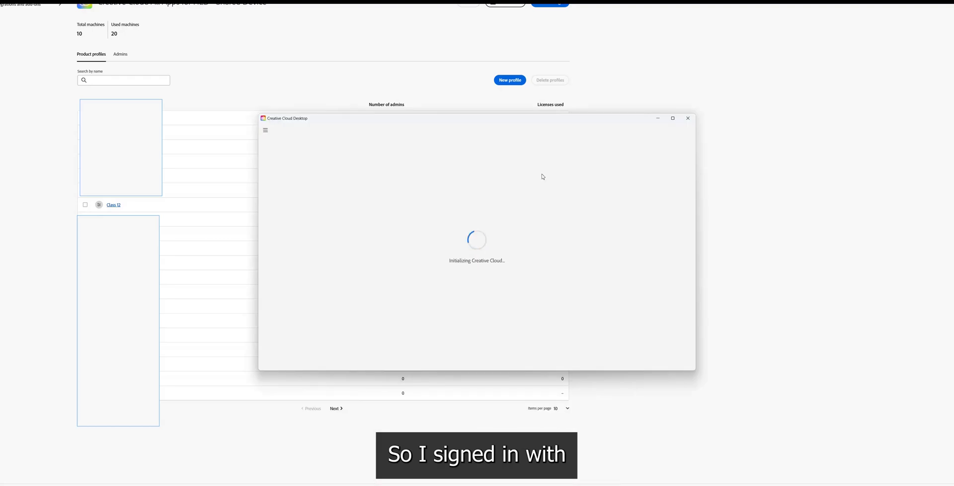
{"action": "mouse_move", "coordinate": [544, 224]}
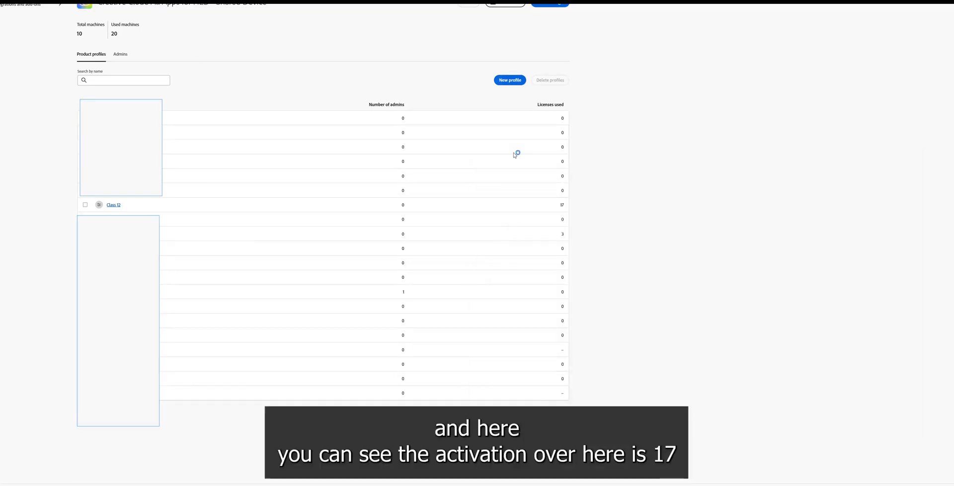
{"action": "mouse_move", "coordinate": [545, 213]}
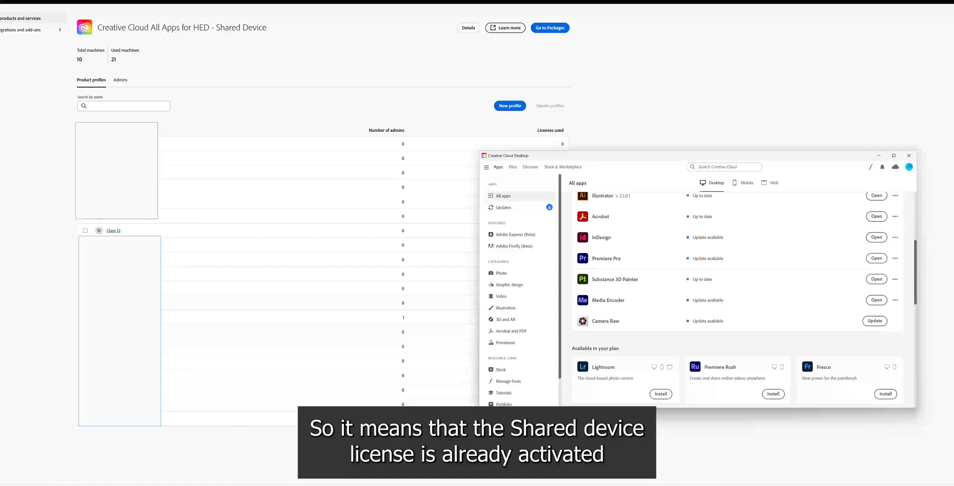
- Bring Creative Cloud Desktop forward on the All apps page showing installed apps with Open buttons
{"action": "left_click", "coordinate": [908, 156]}
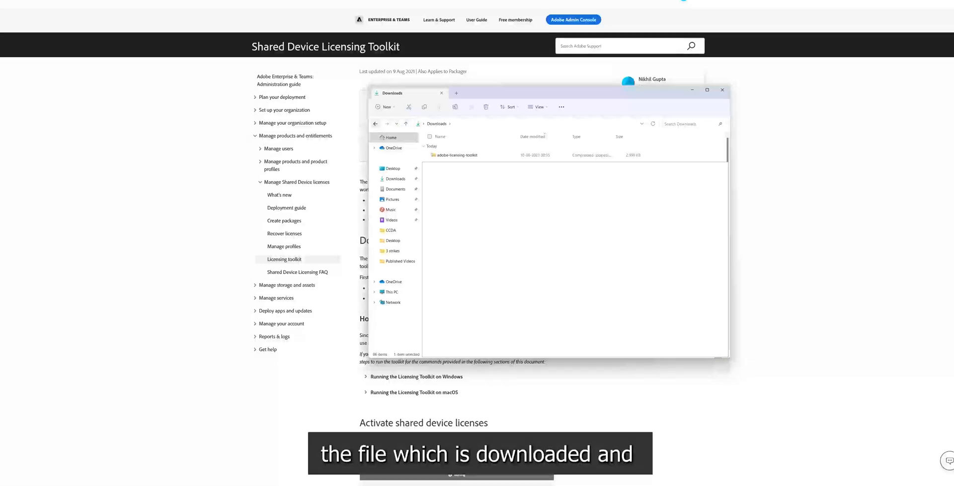
- Browse into adobe-licensing-toolkit\win64 in Downloads to reveal the toolkit executable, then minimize File Explorer
{"action": "double_click", "coordinate": [456, 154]}
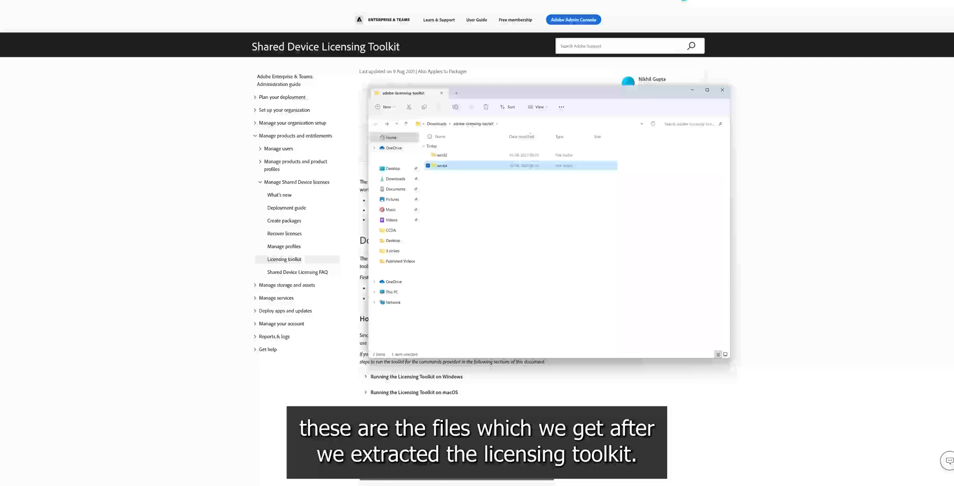
{"action": "double_click", "coordinate": [443, 165]}
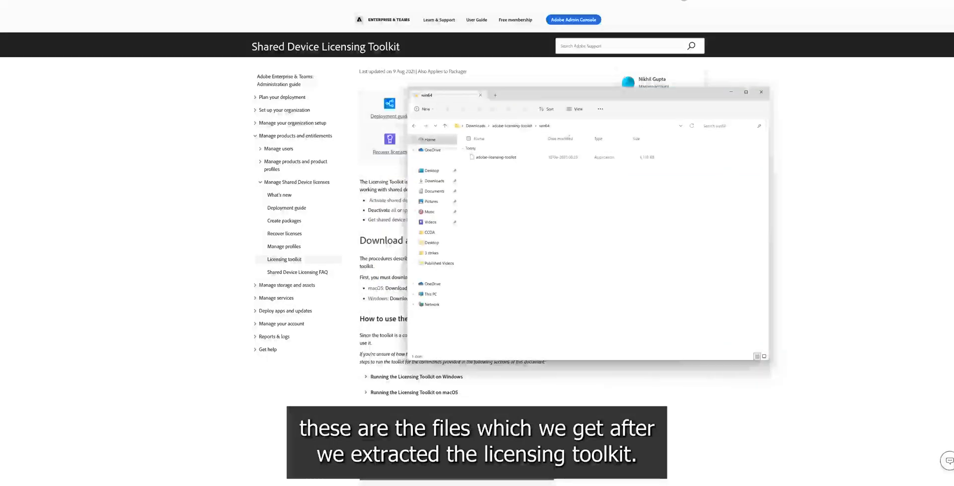
{"action": "left_click", "coordinate": [761, 92]}
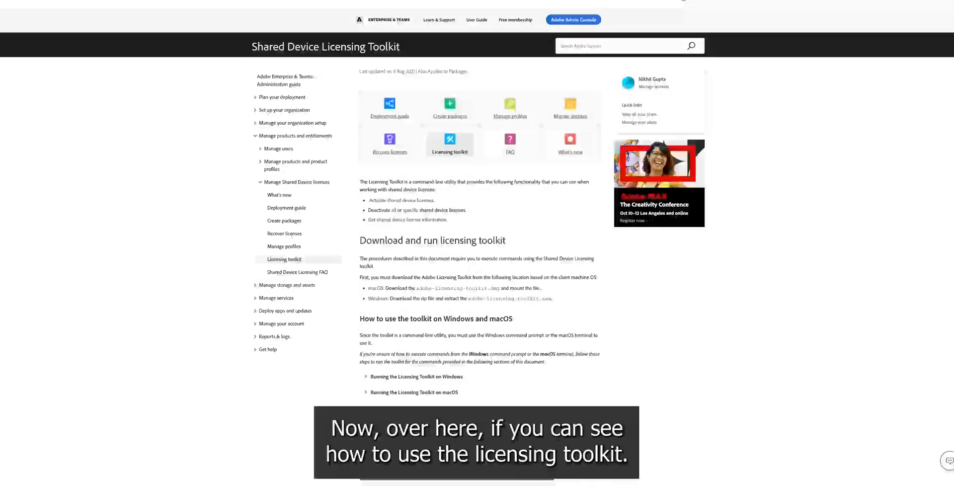
- Expand 'Running the Licensing Toolkit on Windows' and read down to the Deactivate and View license information commands
{"action": "scroll", "scroll_direction": "down", "scroll_amount": 3}
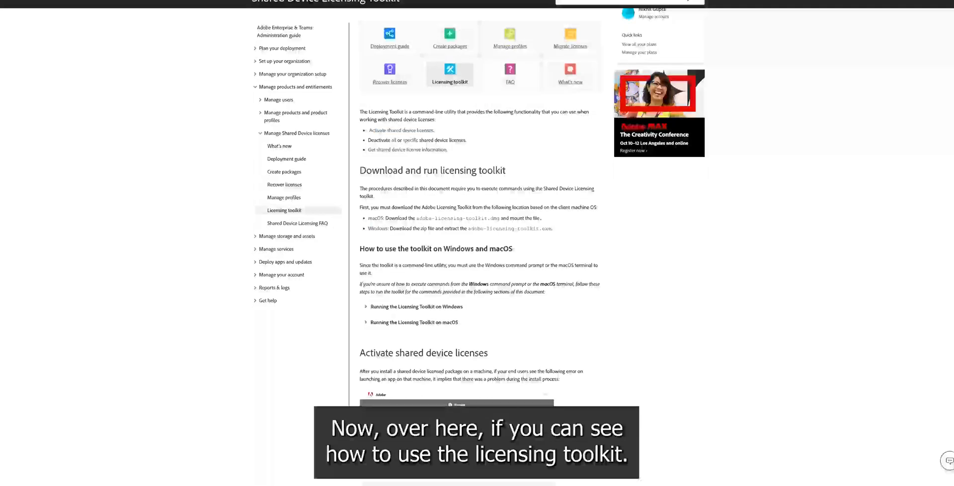
{"action": "left_click", "coordinate": [417, 307]}
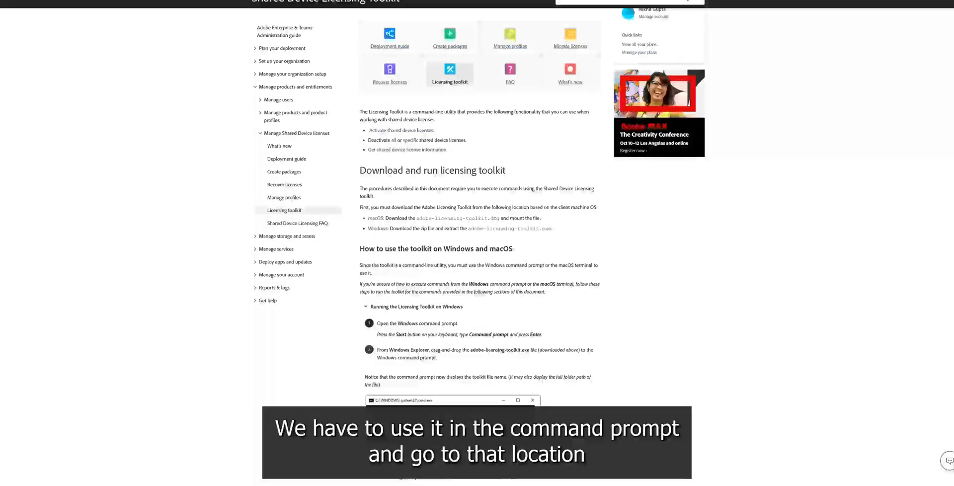
{"action": "scroll", "scroll_direction": "down", "scroll_amount": 3}
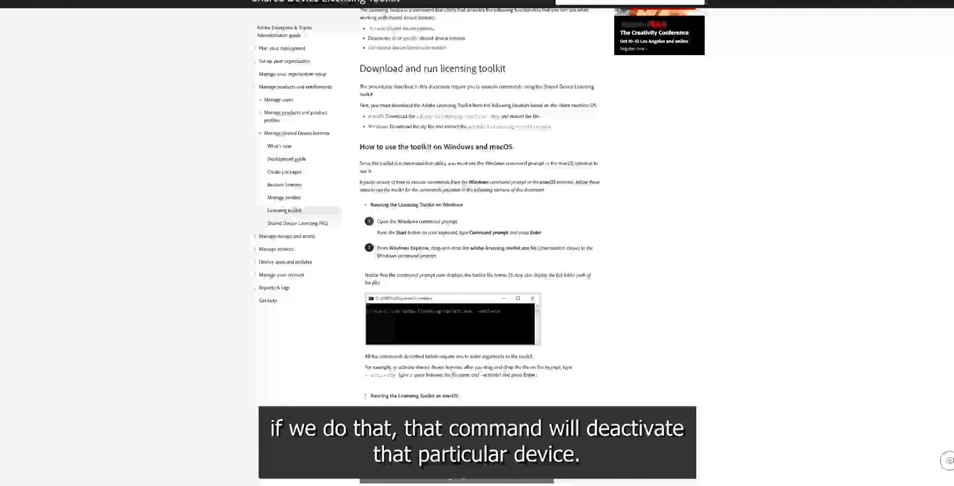
{"action": "scroll", "scroll_direction": "down", "scroll_amount": 3}
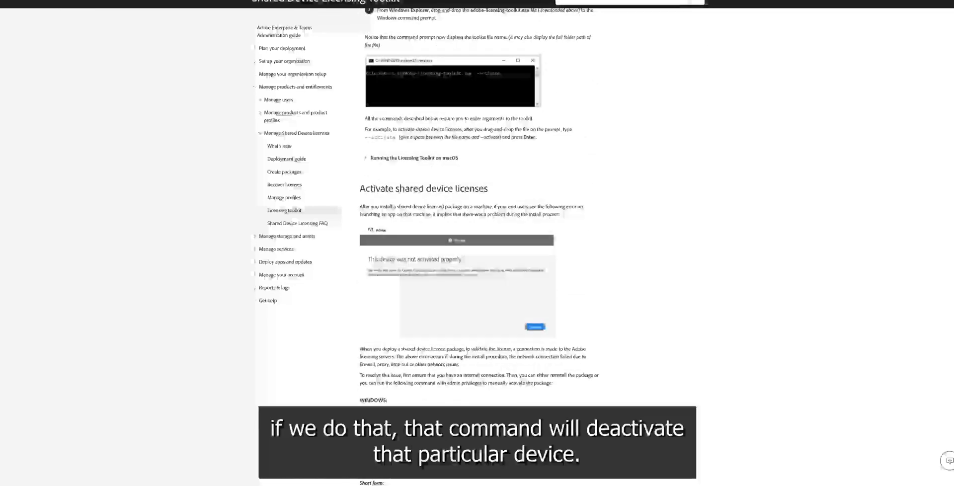
{"action": "scroll", "scroll_direction": "down", "scroll_amount": 3}
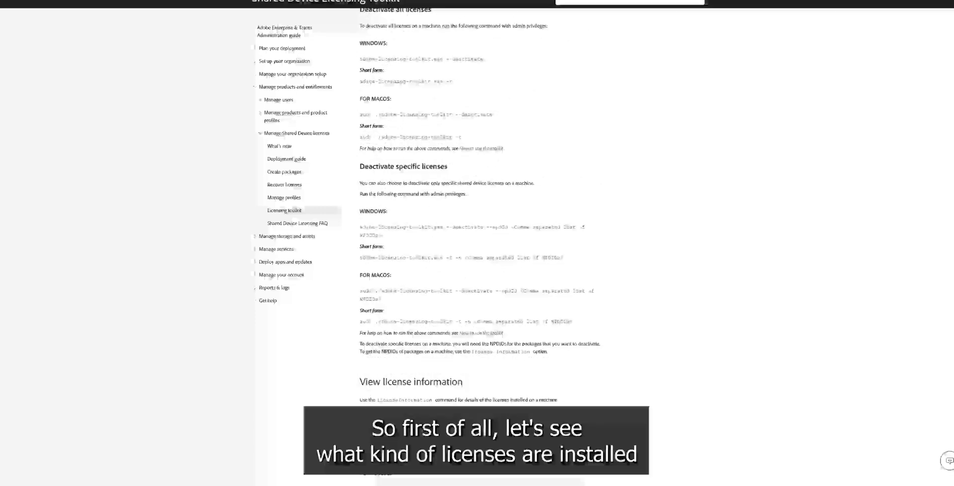
{"action": "scroll", "scroll_direction": "down", "scroll_amount": 3}
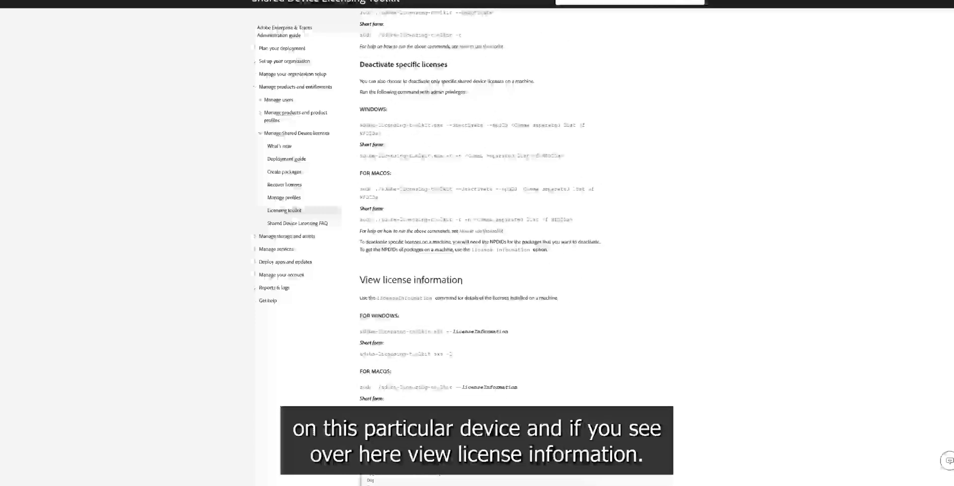
{"action": "double_click", "coordinate": [370, 280]}
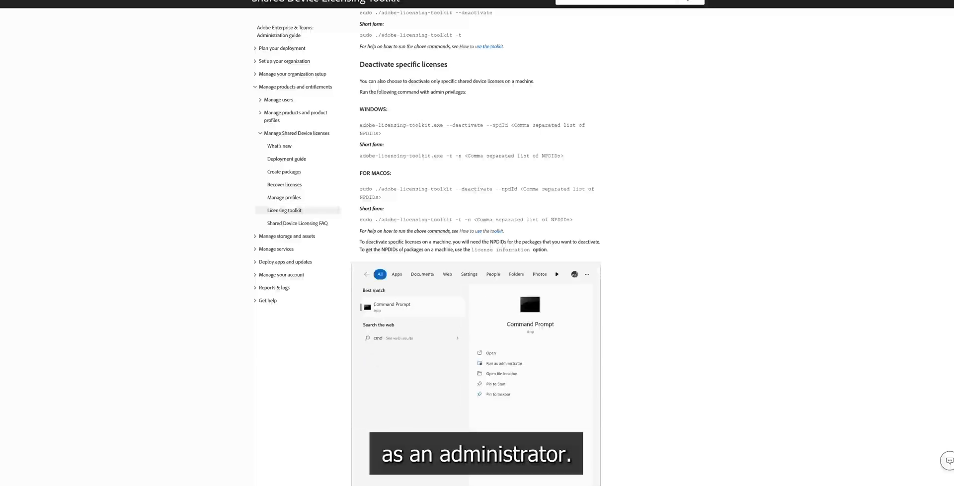
- Launch Command Prompt from the Start menu using Run as administrator
{"action": "right_click", "coordinate": [391, 304]}
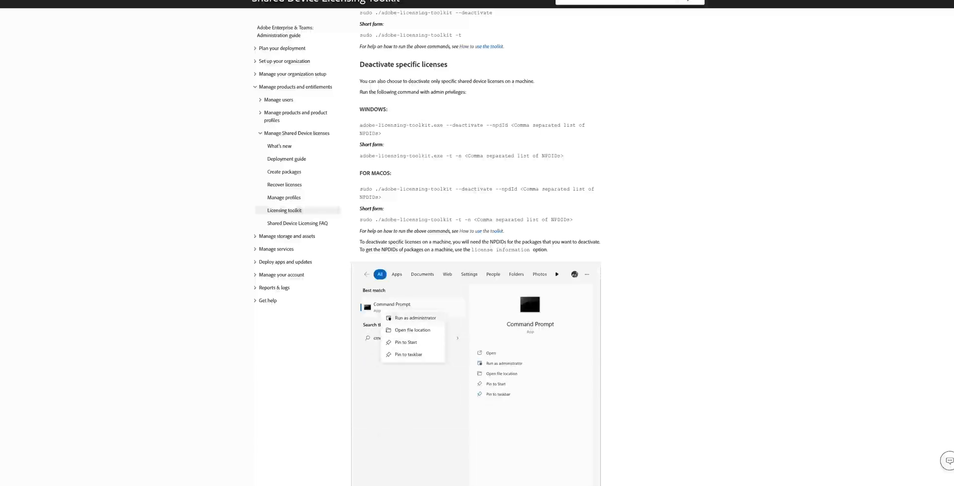
{"action": "left_click", "coordinate": [416, 317]}
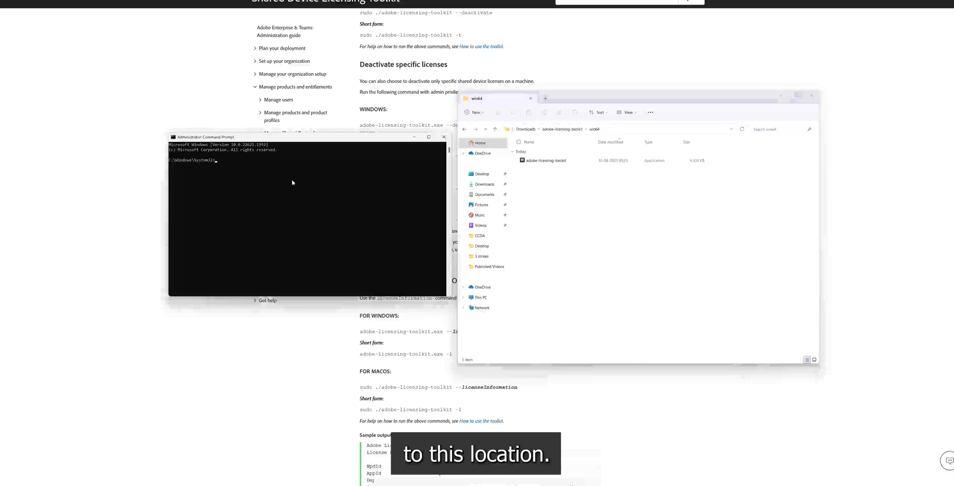
- cd to Downloads\adobe-licensing-toolkit\win64 and run adobe-licensing-toolkit.exe -l to list installed NPDIDs
{"action": "type", "text": "cd C:\\Users\\nikhilgu\\Downloads\\adobe-licensing-toolkit\\win64"}
{"action": "type", "text": "adobe-licensing-toolkit.exe"}
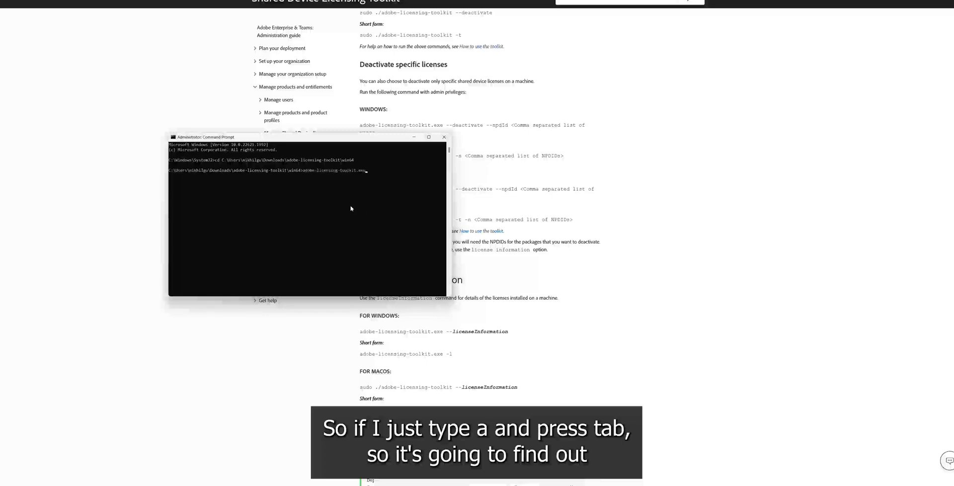
{"action": "key", "text": "Tab"}
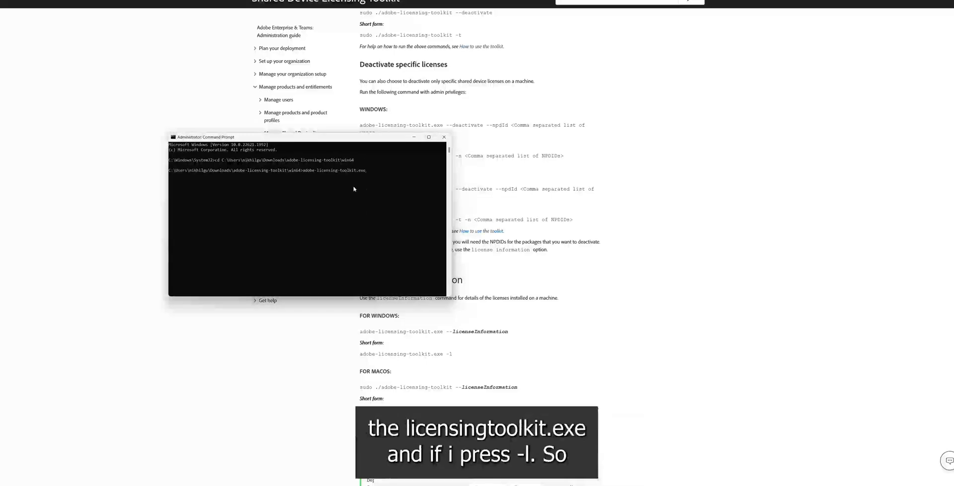
{"action": "type", "text": "-l"}
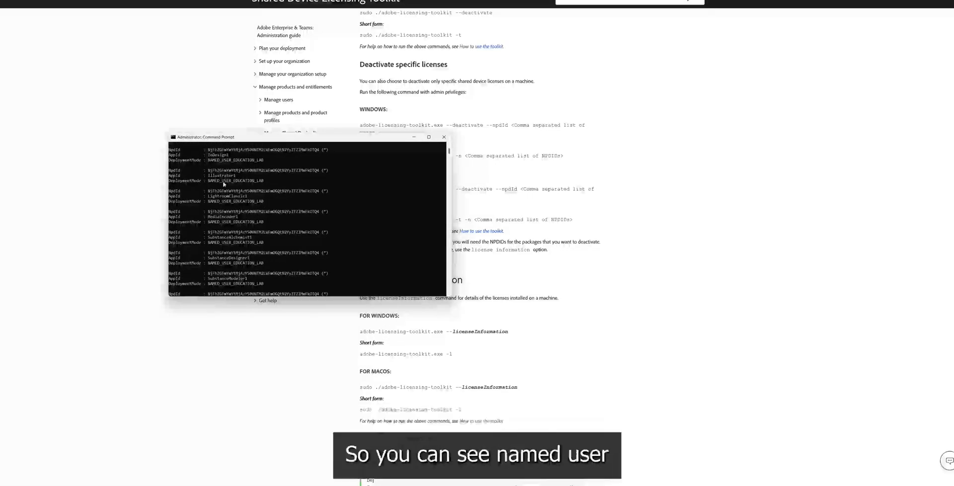
{"action": "double_click", "coordinate": [235, 180]}
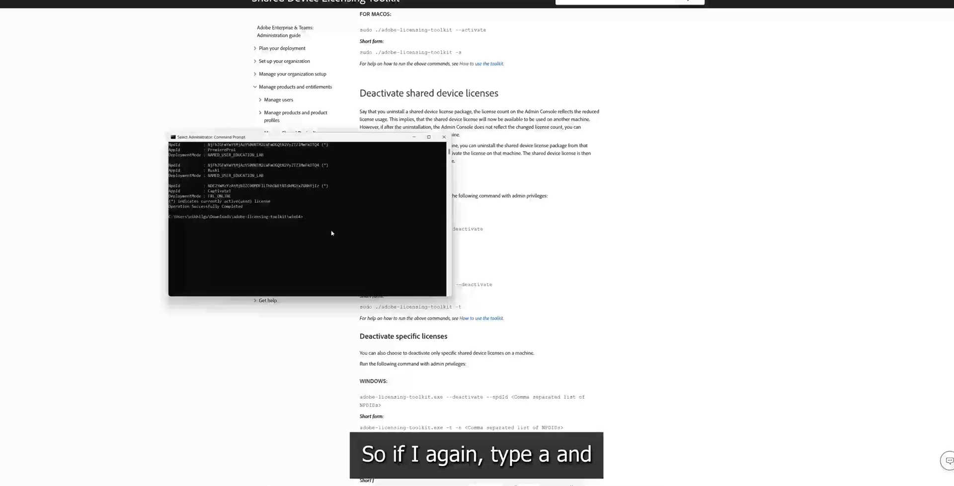
- Run adobe-licensing-toolkit.exe --deactivate to remove the shared device licenses from this machine
{"action": "type", "text": "adobe-licensing-toolkit.exe --deactivate"}
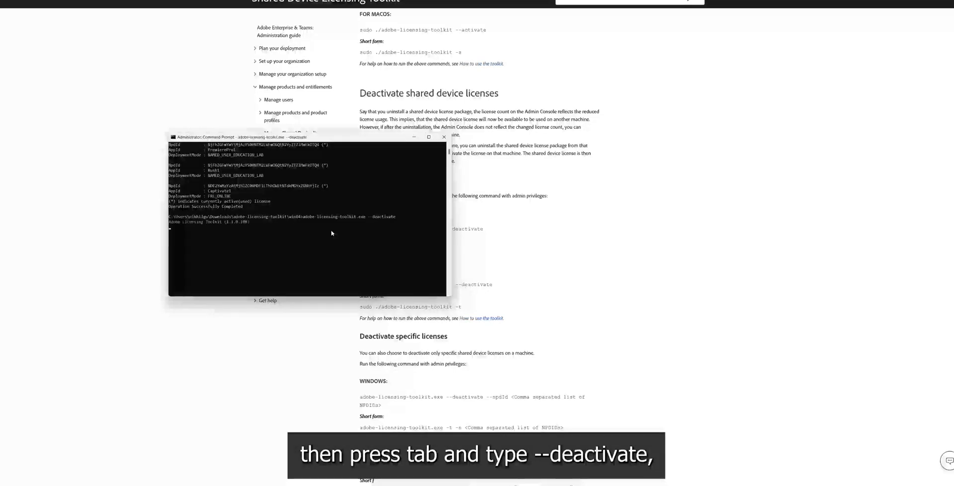
{"action": "key", "text": "enter"}
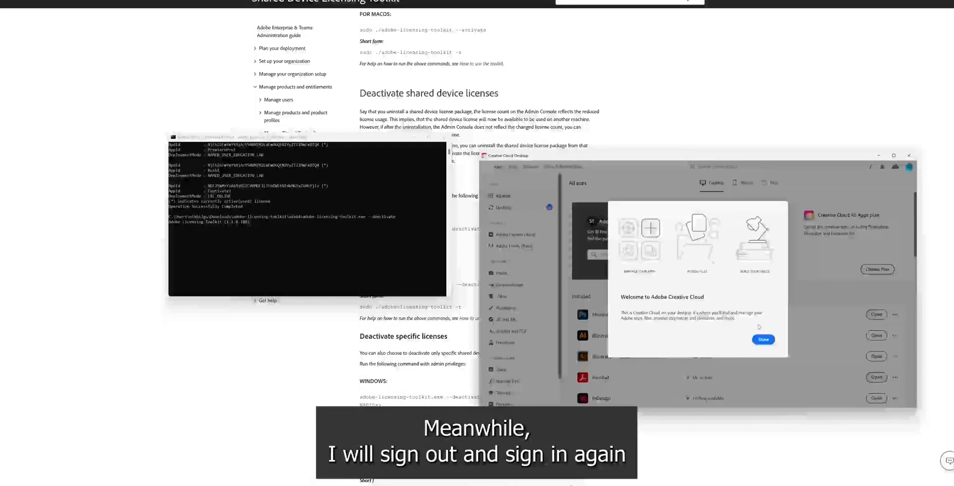
- Continue past the Welcome to Adobe Creative Cloud screen with Start after signing back in
{"action": "left_click", "coordinate": [763, 340]}
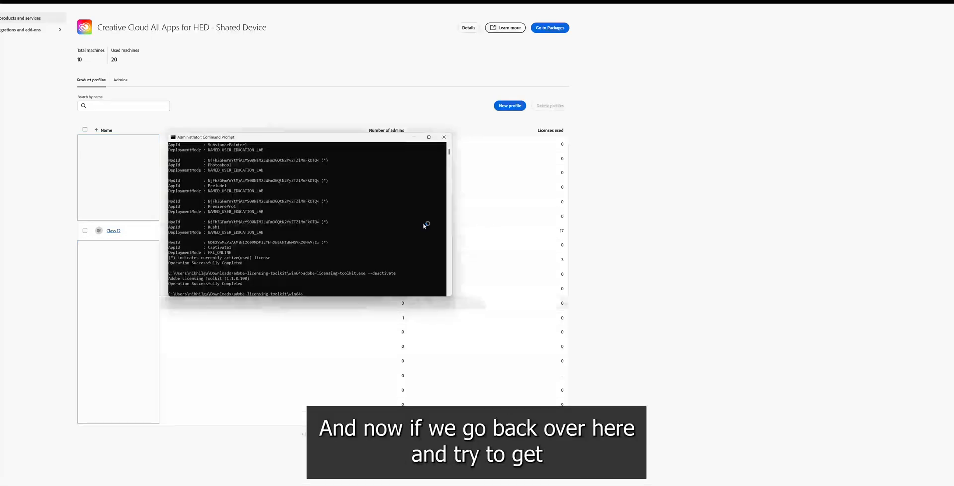
- Run adobe-licensing-toolkit.exe -l again to confirm the licenses are gone while the package shows 20 used machines
{"action": "type", "text": "adobe-licensing-toolkit.exe -l"}
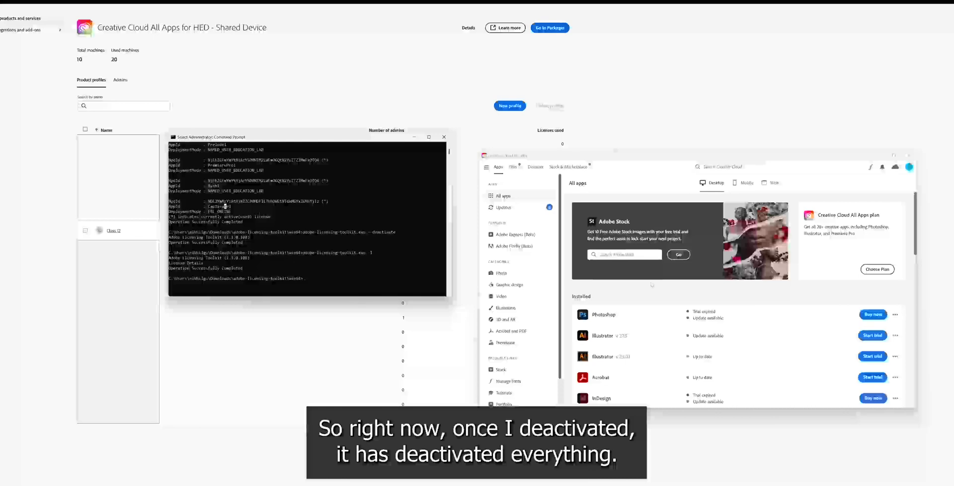
- Scroll the Creative Cloud All apps list showing Start trial and Buy now buttons instead of Open
{"action": "scroll", "scroll_direction": "down", "scroll_amount": 3}
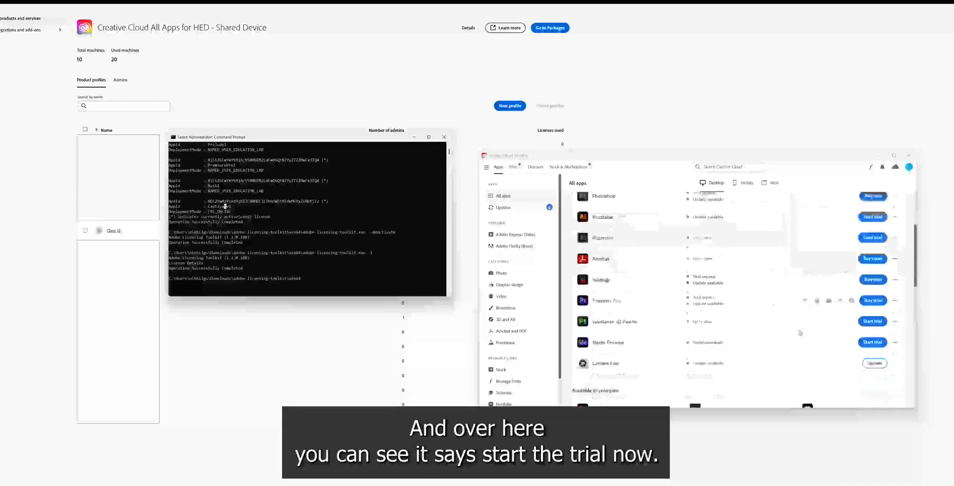